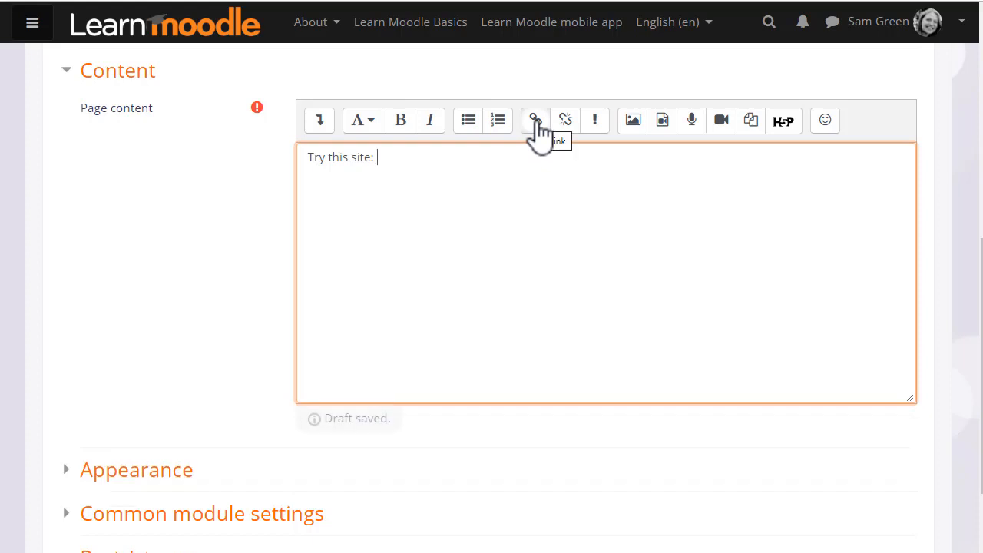
mouse_move(530, 146)
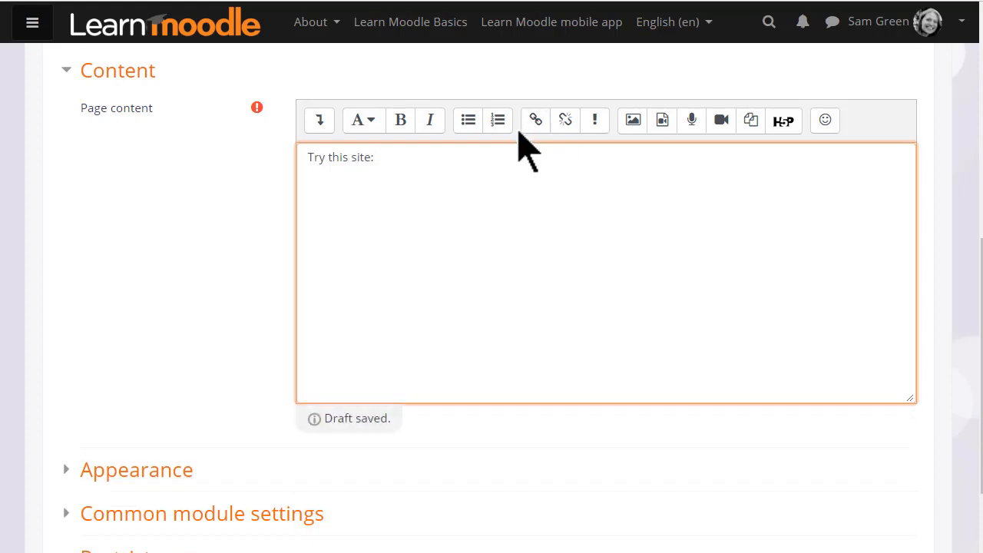
Link the words 'BBC Talk French' to the French talk page, opening in a new window
type("BBC Talk French")
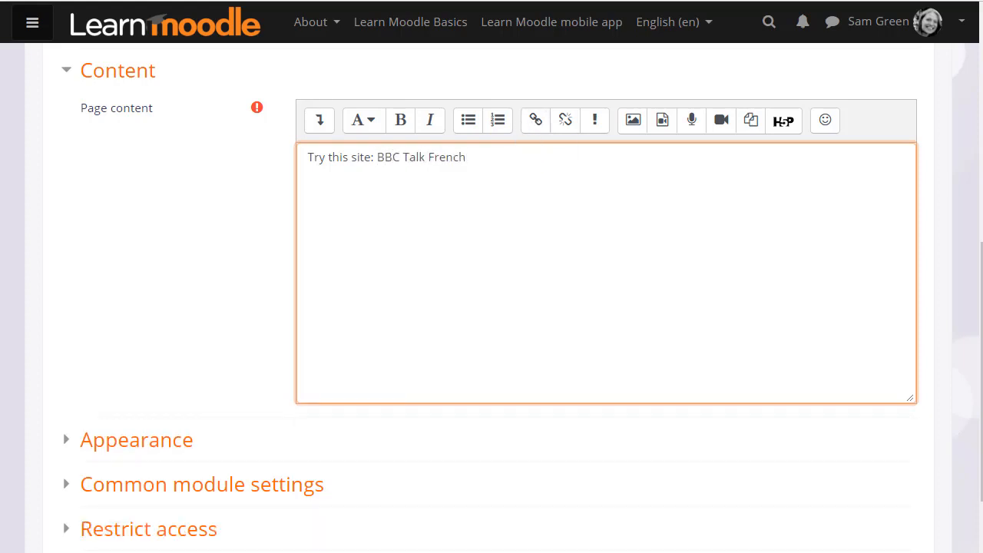
left_click_drag(378, 157, 466, 157)
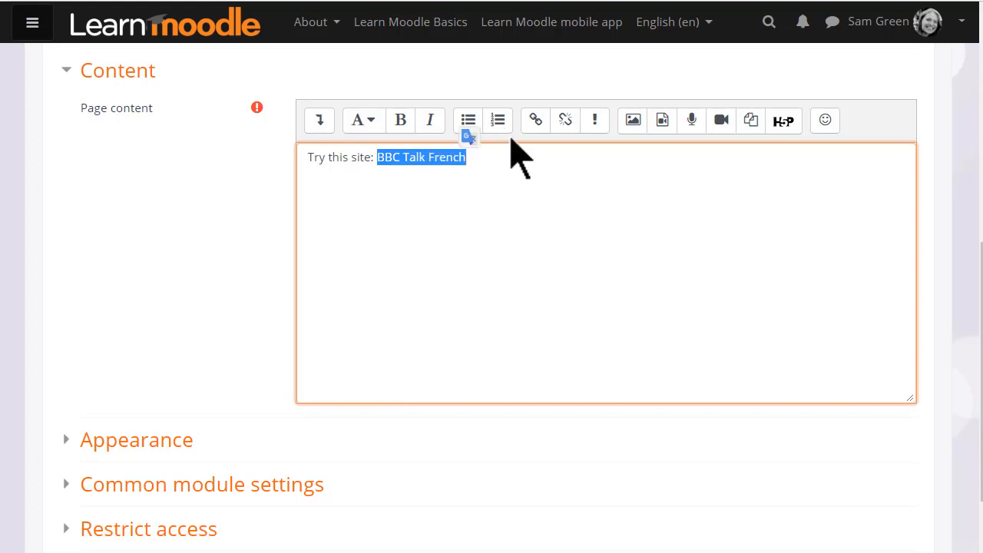
left_click(535, 121)
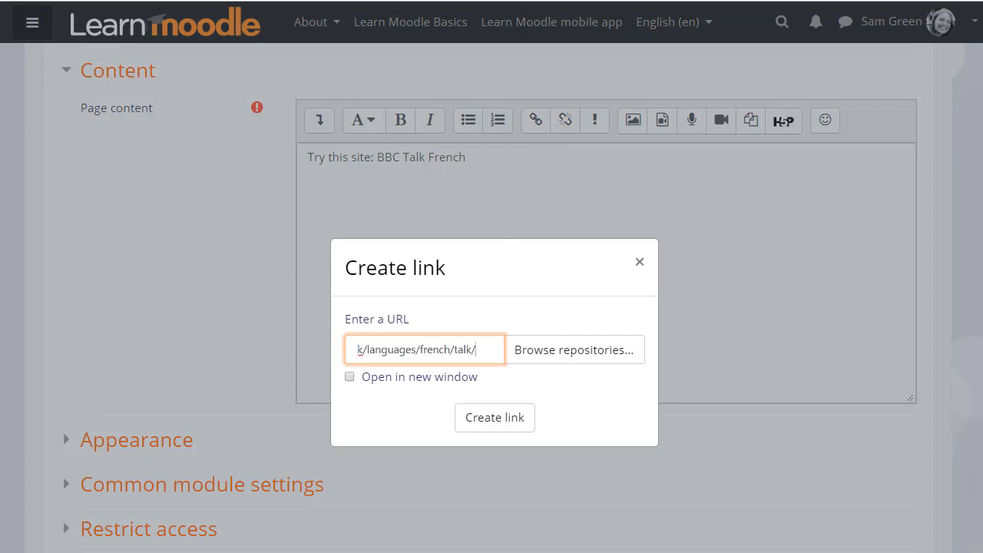
left_click(350, 377)
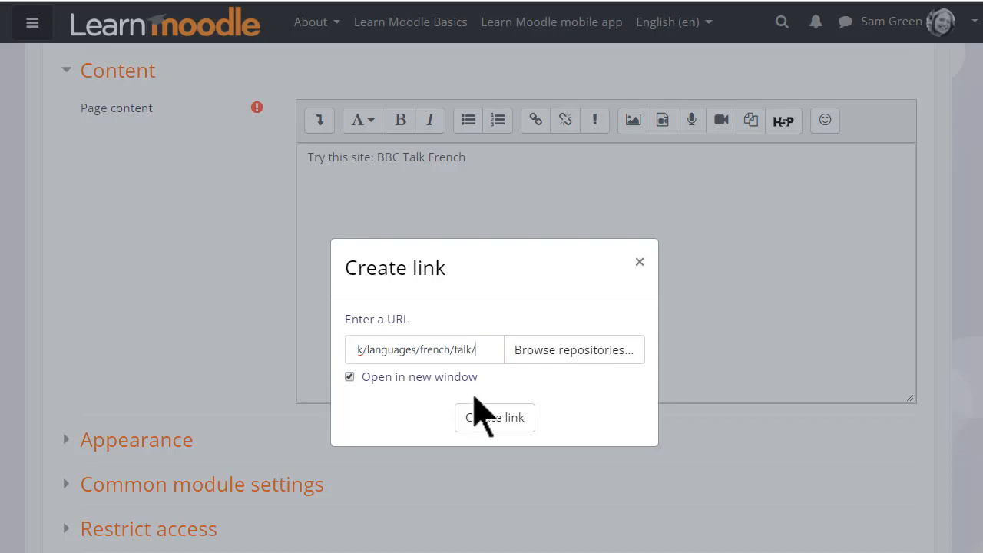
left_click(494, 418)
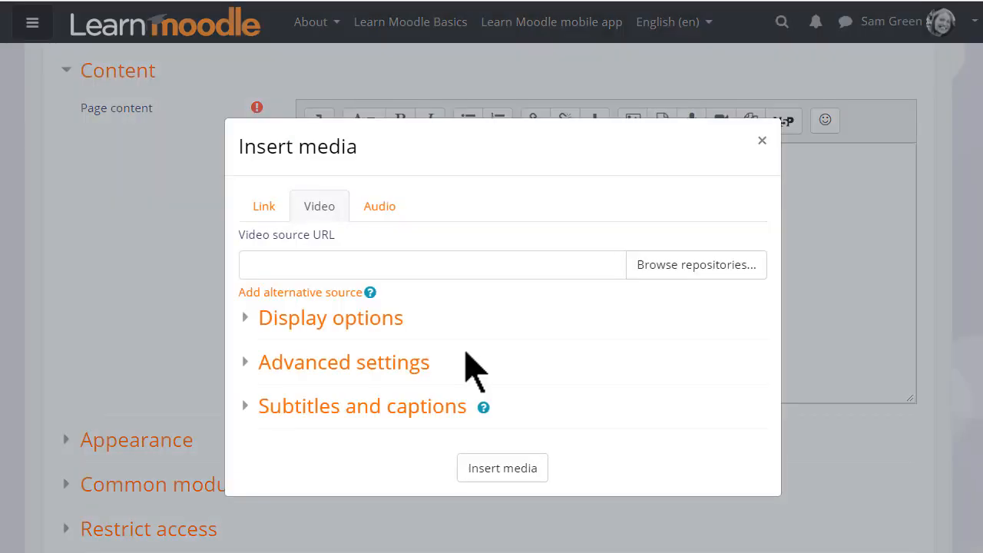
mouse_move(480, 369)
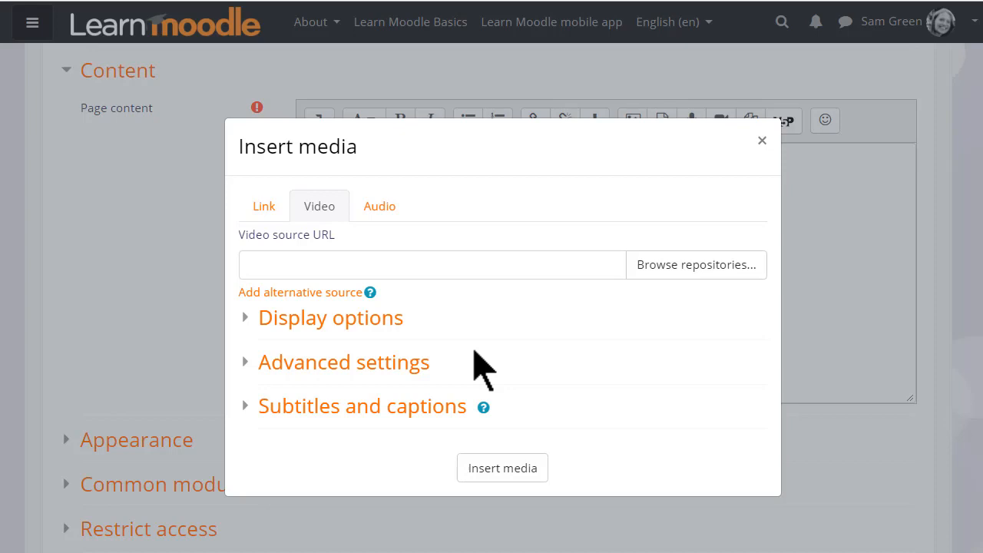
mouse_move(727, 163)
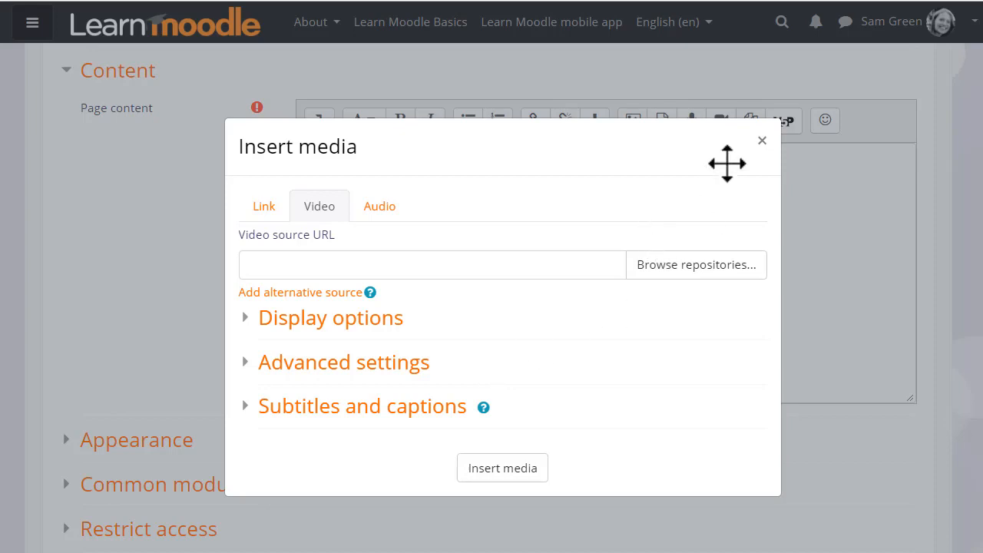
Dismiss the Insert media dialog, then look at Record audio and close it unused
left_click(762, 140)
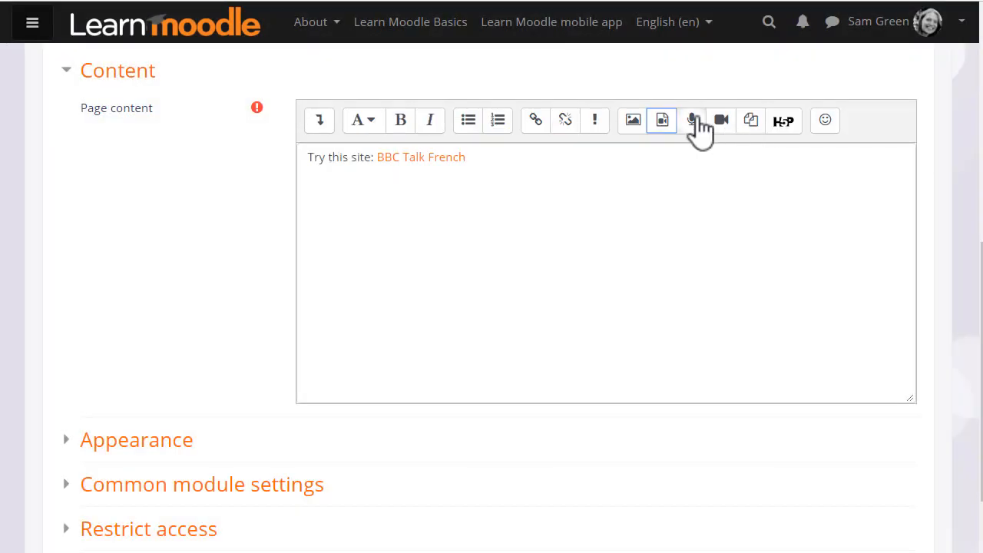
mouse_move(721, 120)
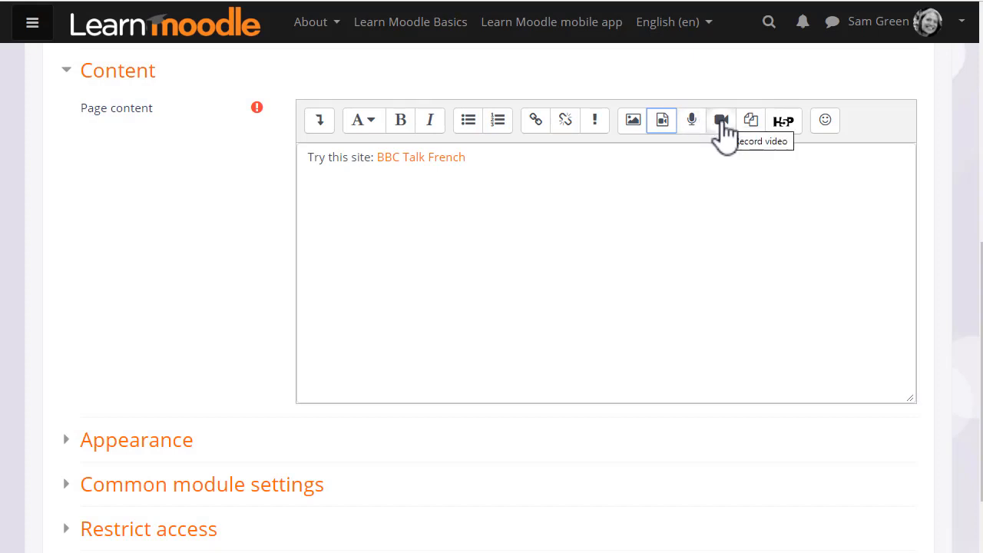
left_click(692, 121)
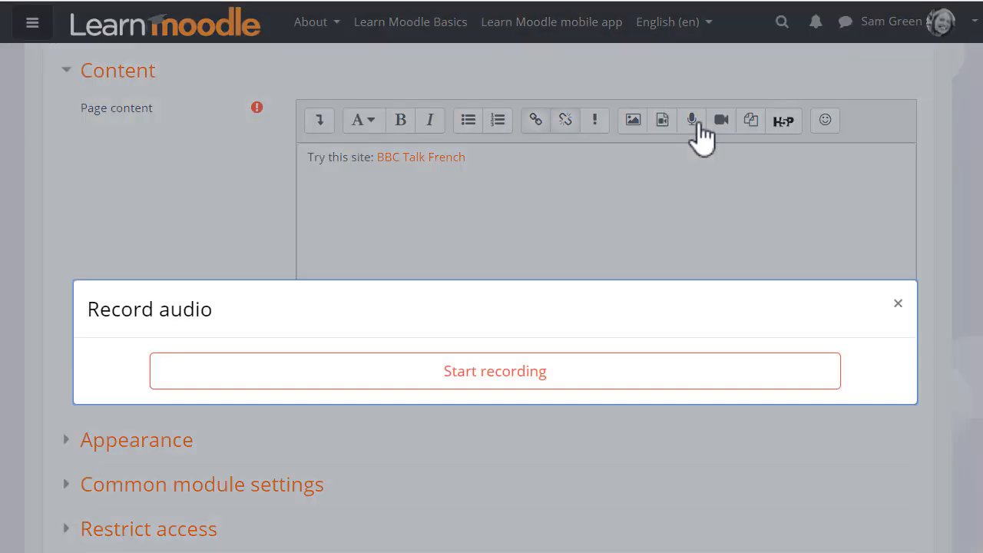
mouse_move(898, 304)
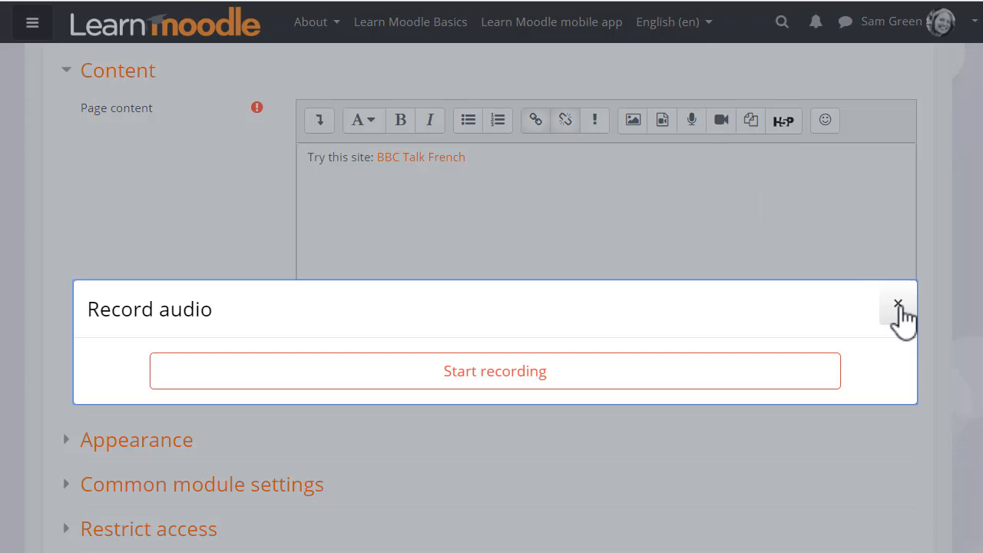
left_click(897, 305)
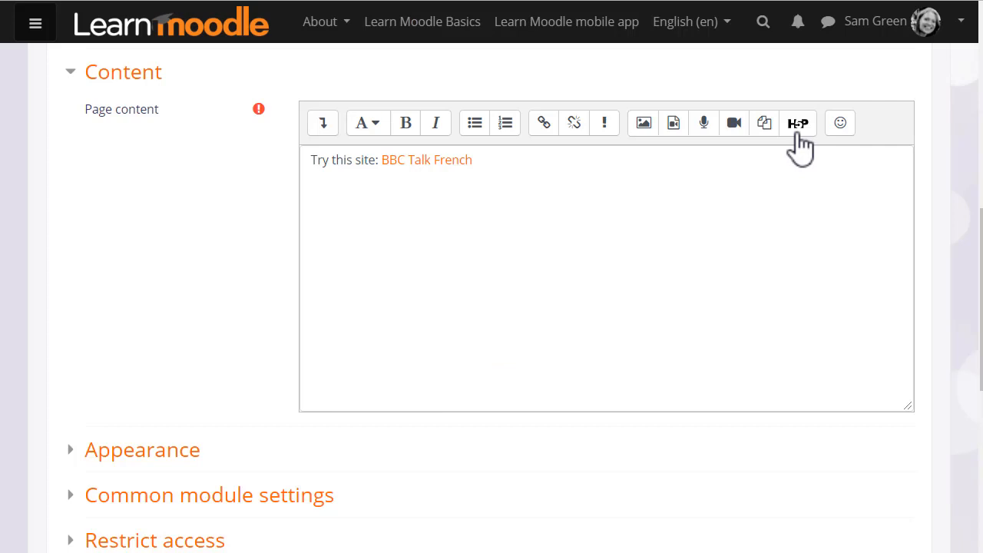
Insert the H5P quiz content and save the page with Save and display
left_click(798, 123)
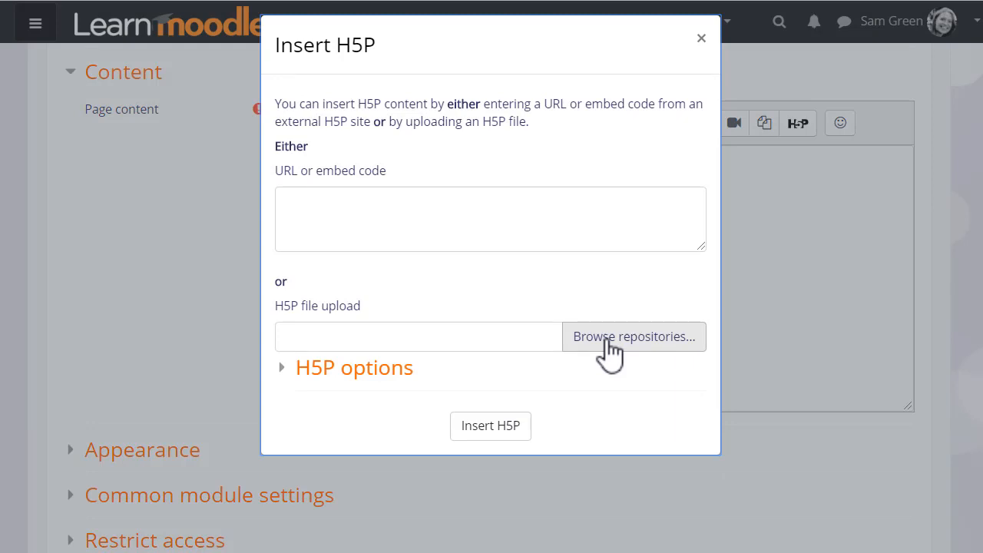
left_click(355, 368)
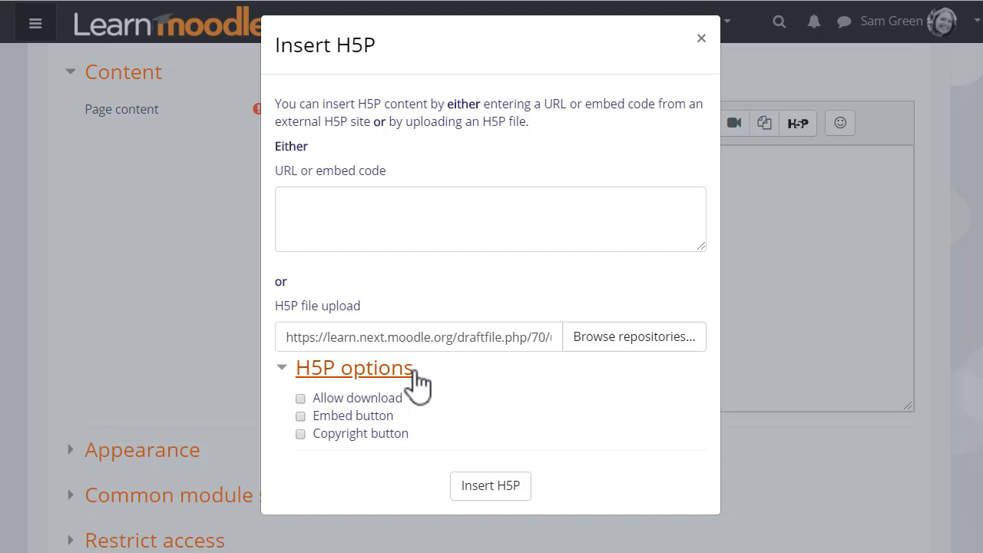
left_click(355, 367)
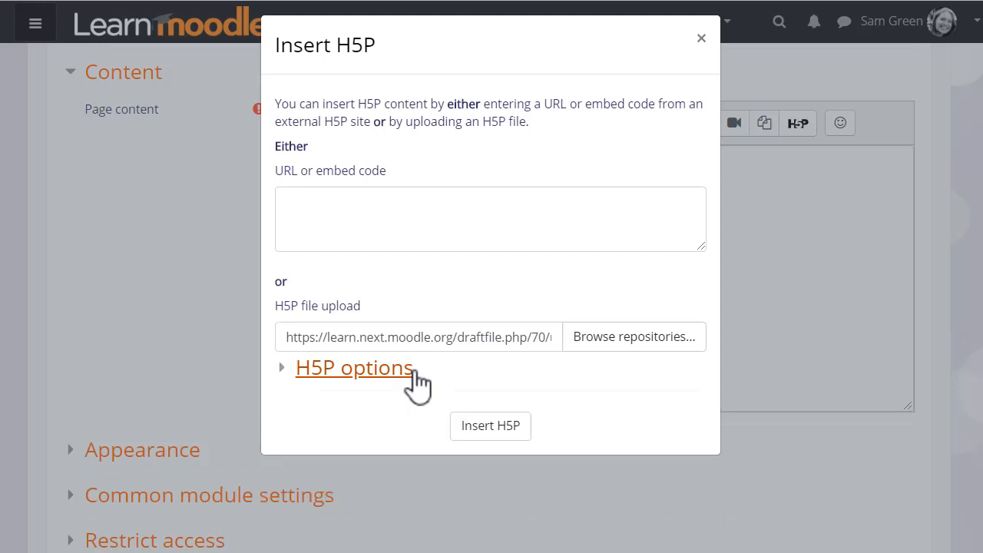
left_click(491, 426)
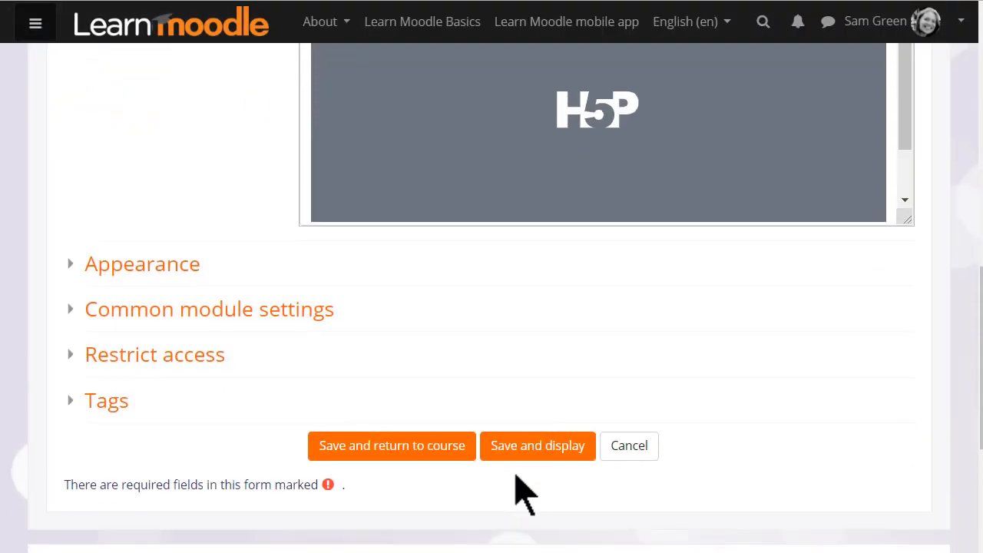
Answer the H5P quiz with 'Je m'appelle....' on the displayed Test yourself! page
left_click(538, 446)
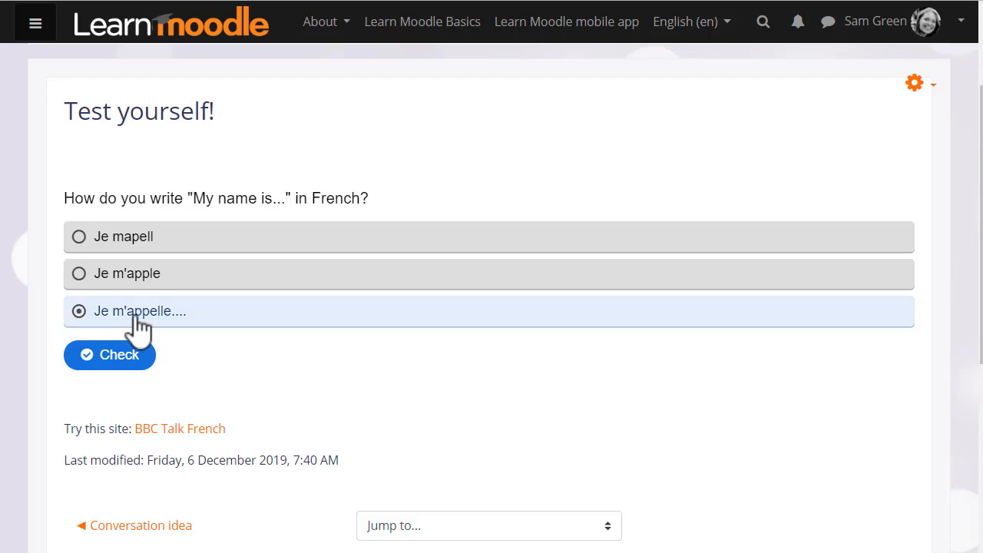
left_click(109, 355)
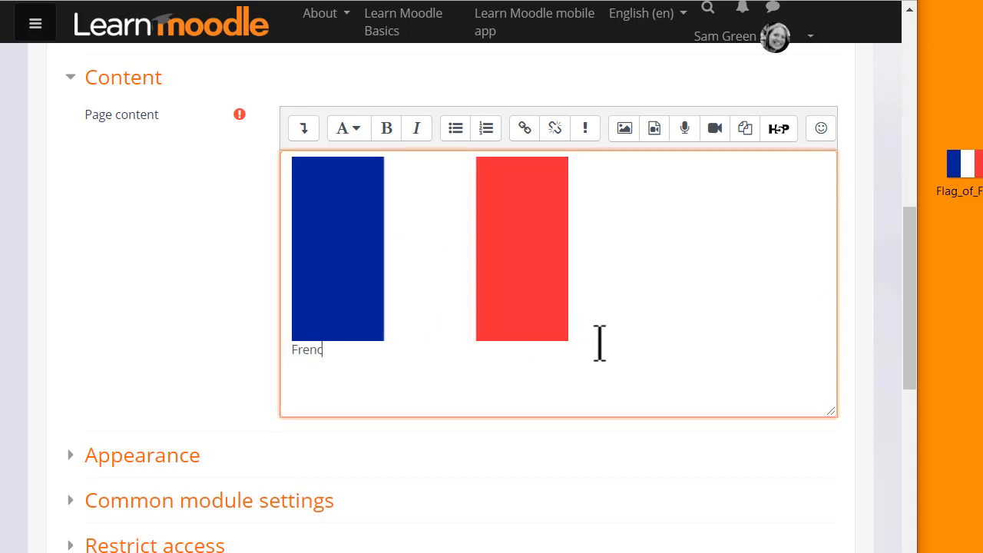
Finish the caption 'French flag' beneath the flag image
type("h flag")
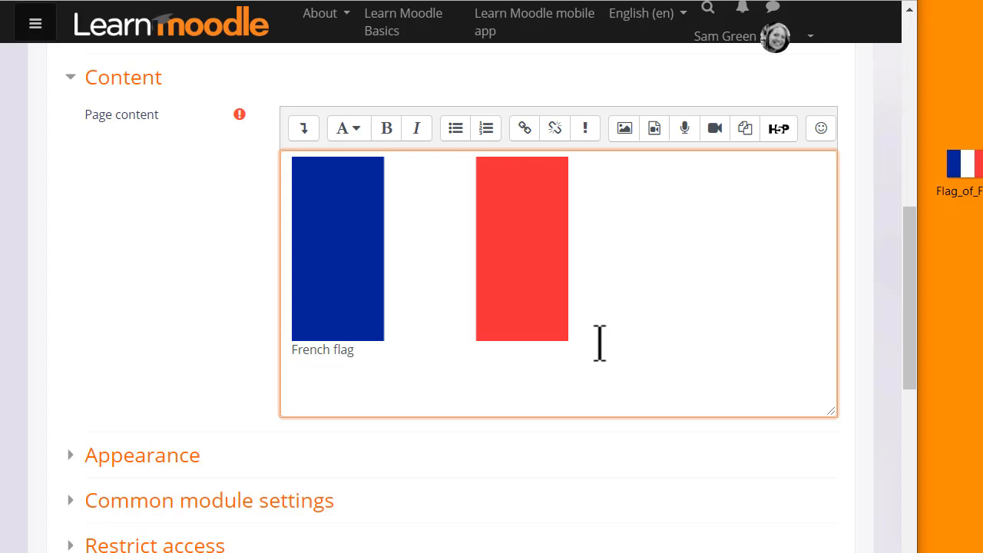
mouse_move(565, 480)
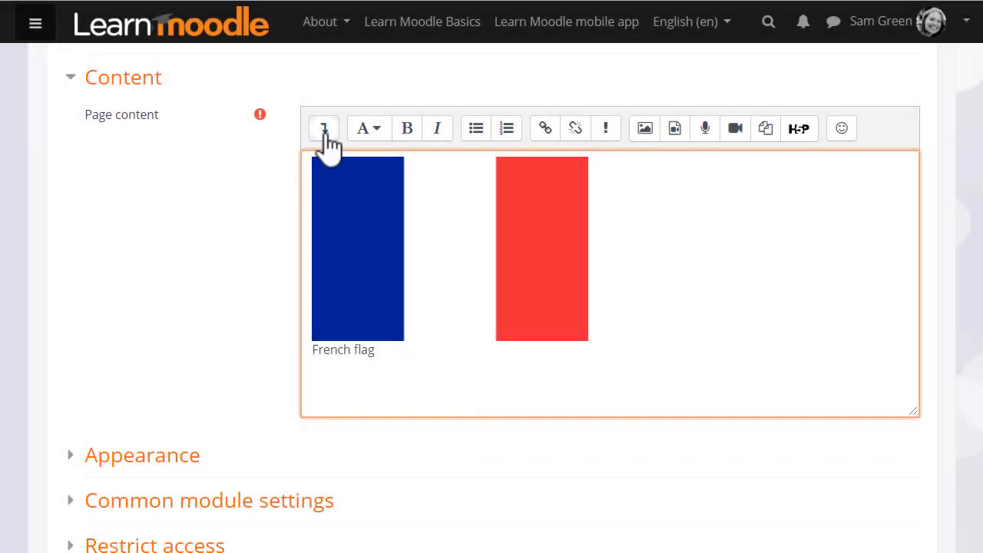
Expand the Atto toolbar, run the Accessibility checker and review the Screenreader helper summary
left_click(821, 163)
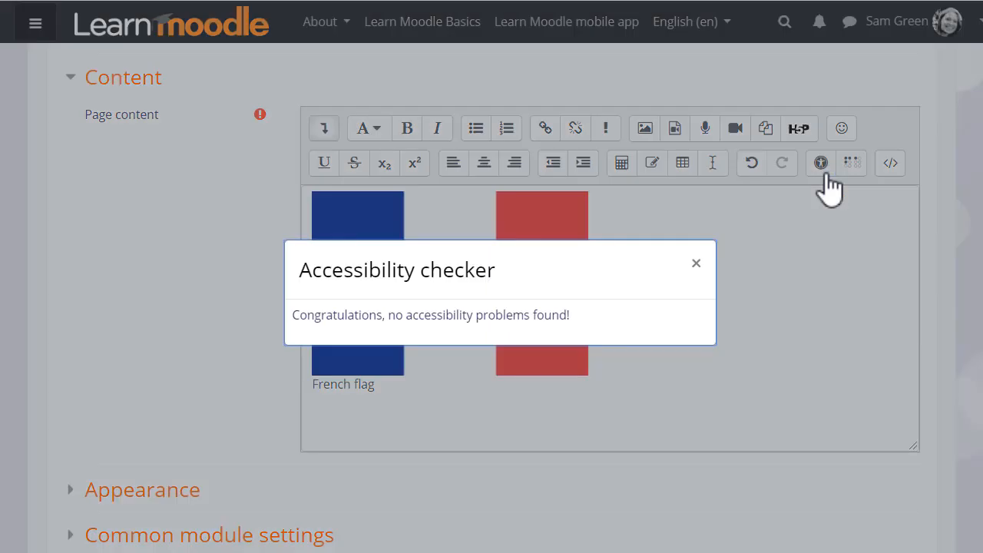
left_click(696, 262)
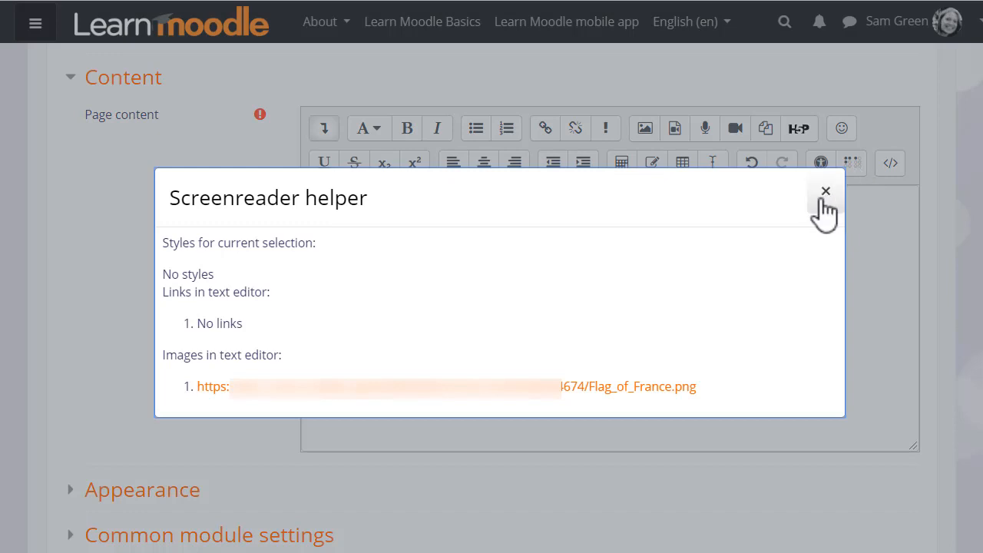
left_click(826, 191)
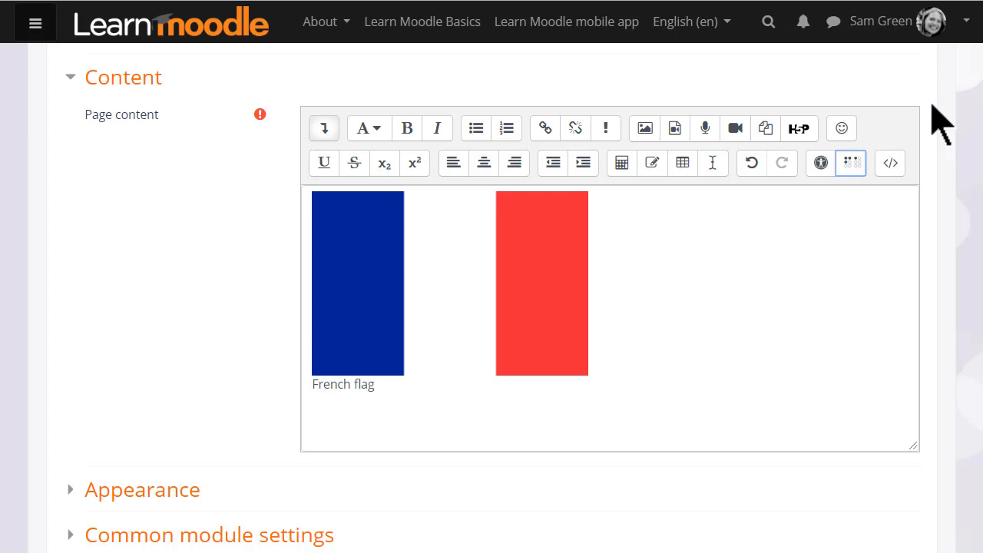
mouse_move(969, 61)
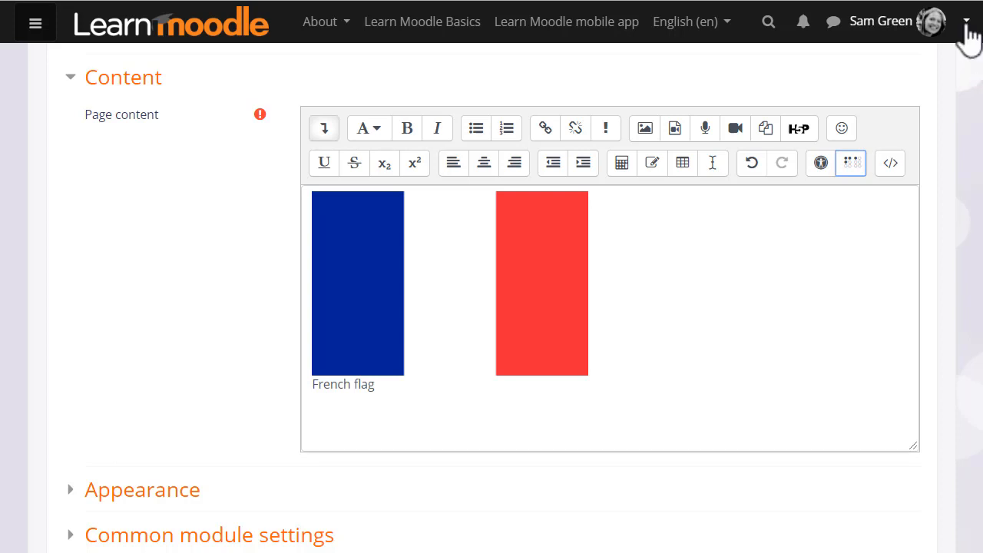
Go to Preferences from the user menu at the top right
left_click(967, 22)
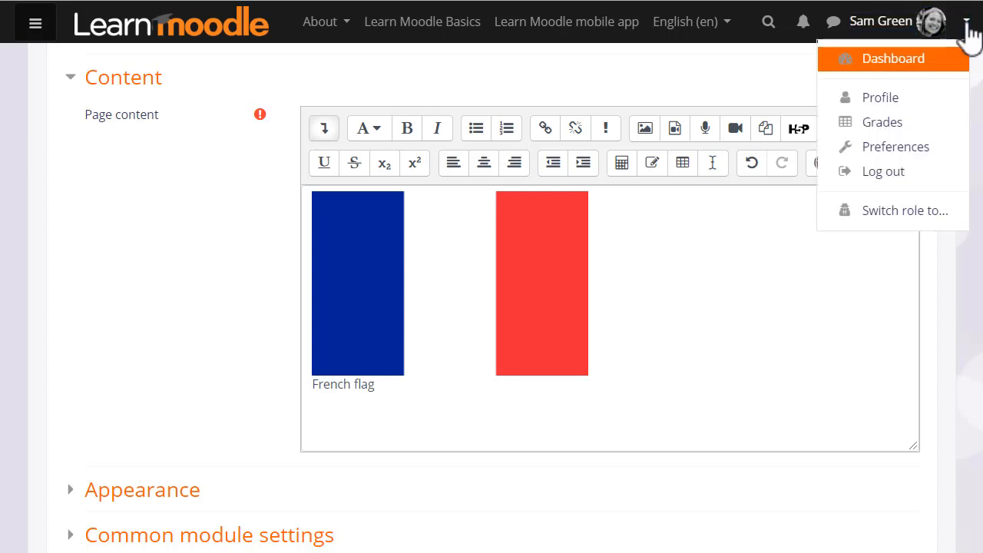
mouse_move(896, 147)
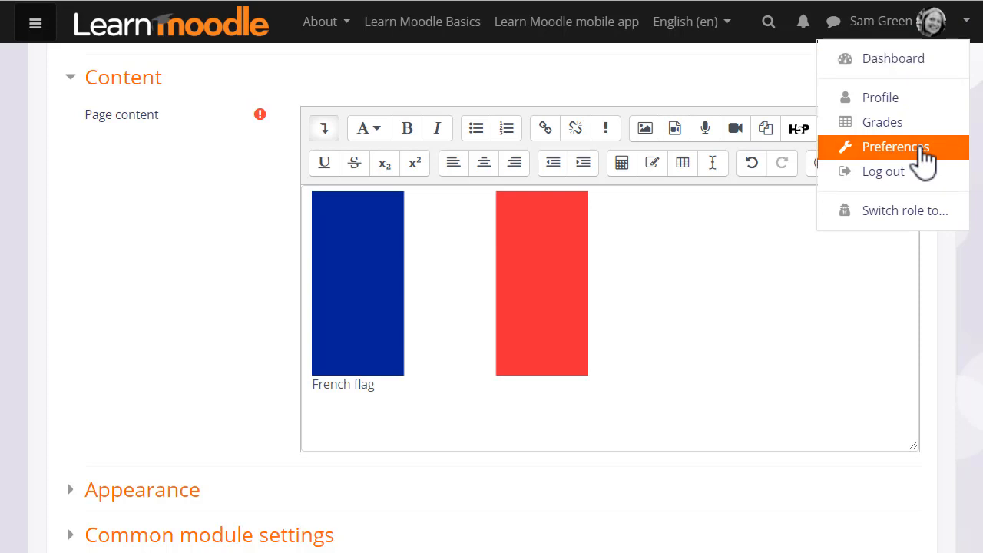
left_click(896, 146)
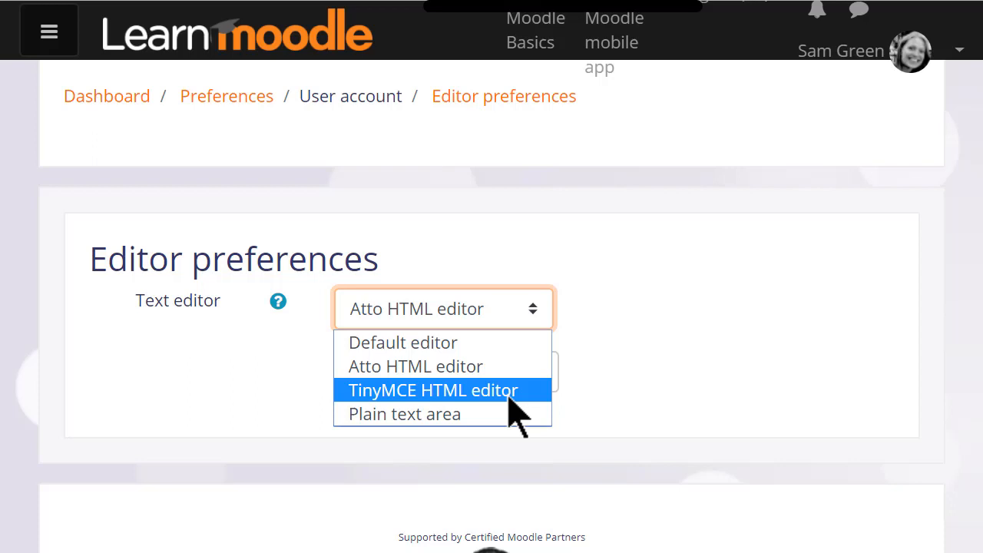
mouse_move(573, 396)
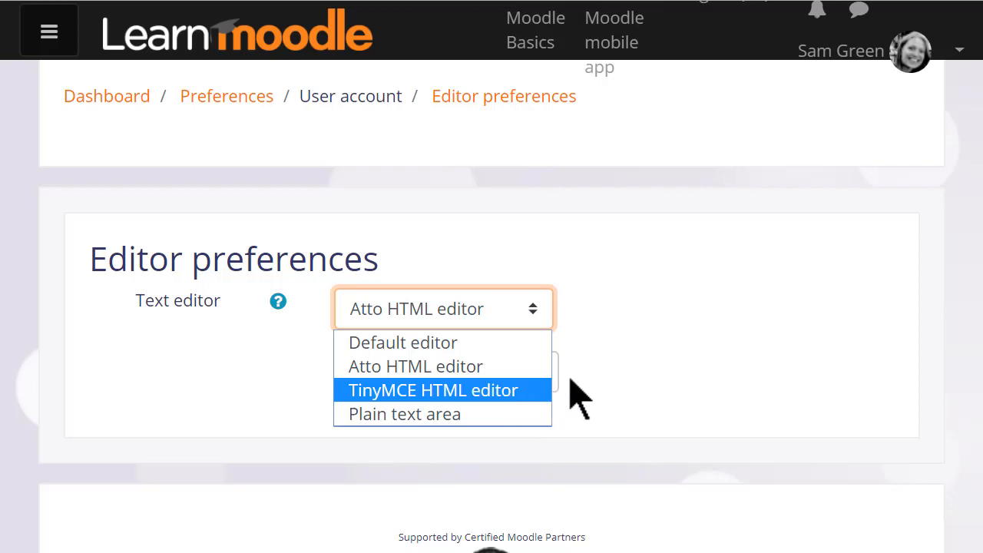
mouse_move(526, 366)
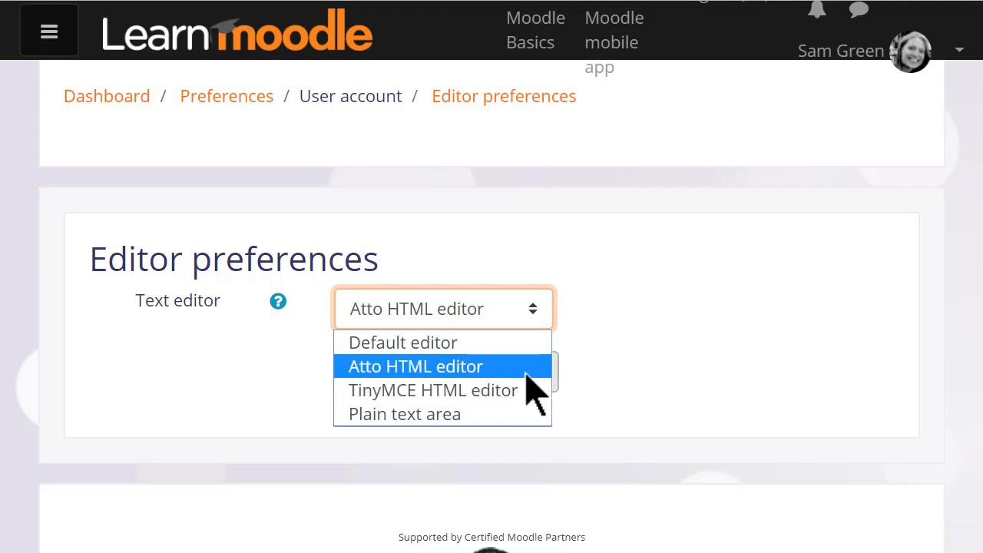
Choose Atto HTML editor in the Text editor dropdown, leaving it unchanged
left_click(415, 367)
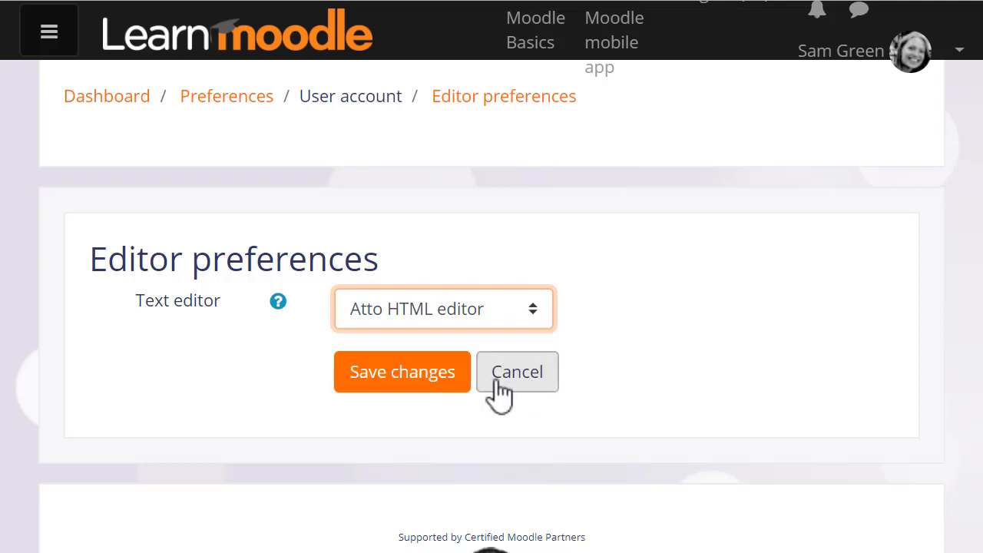
mouse_move(469, 396)
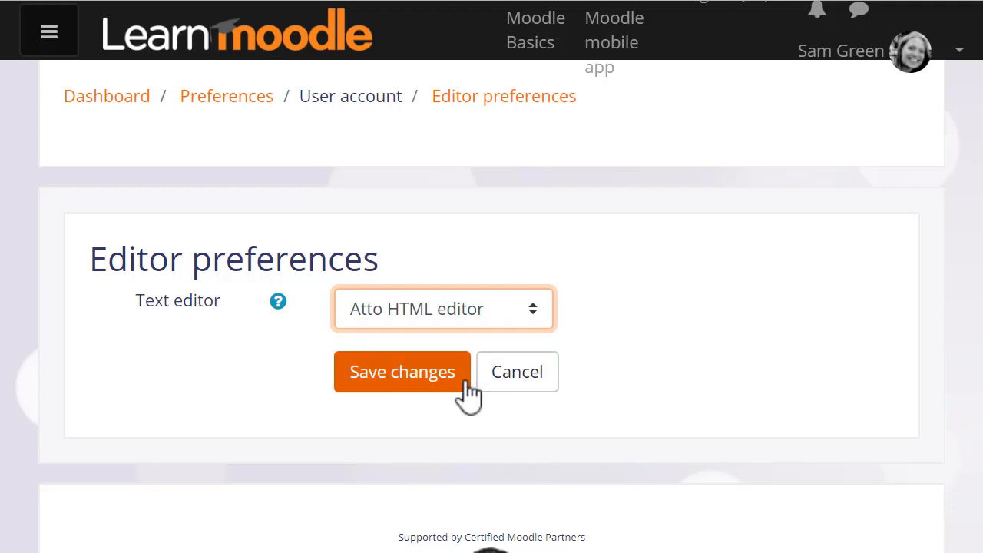